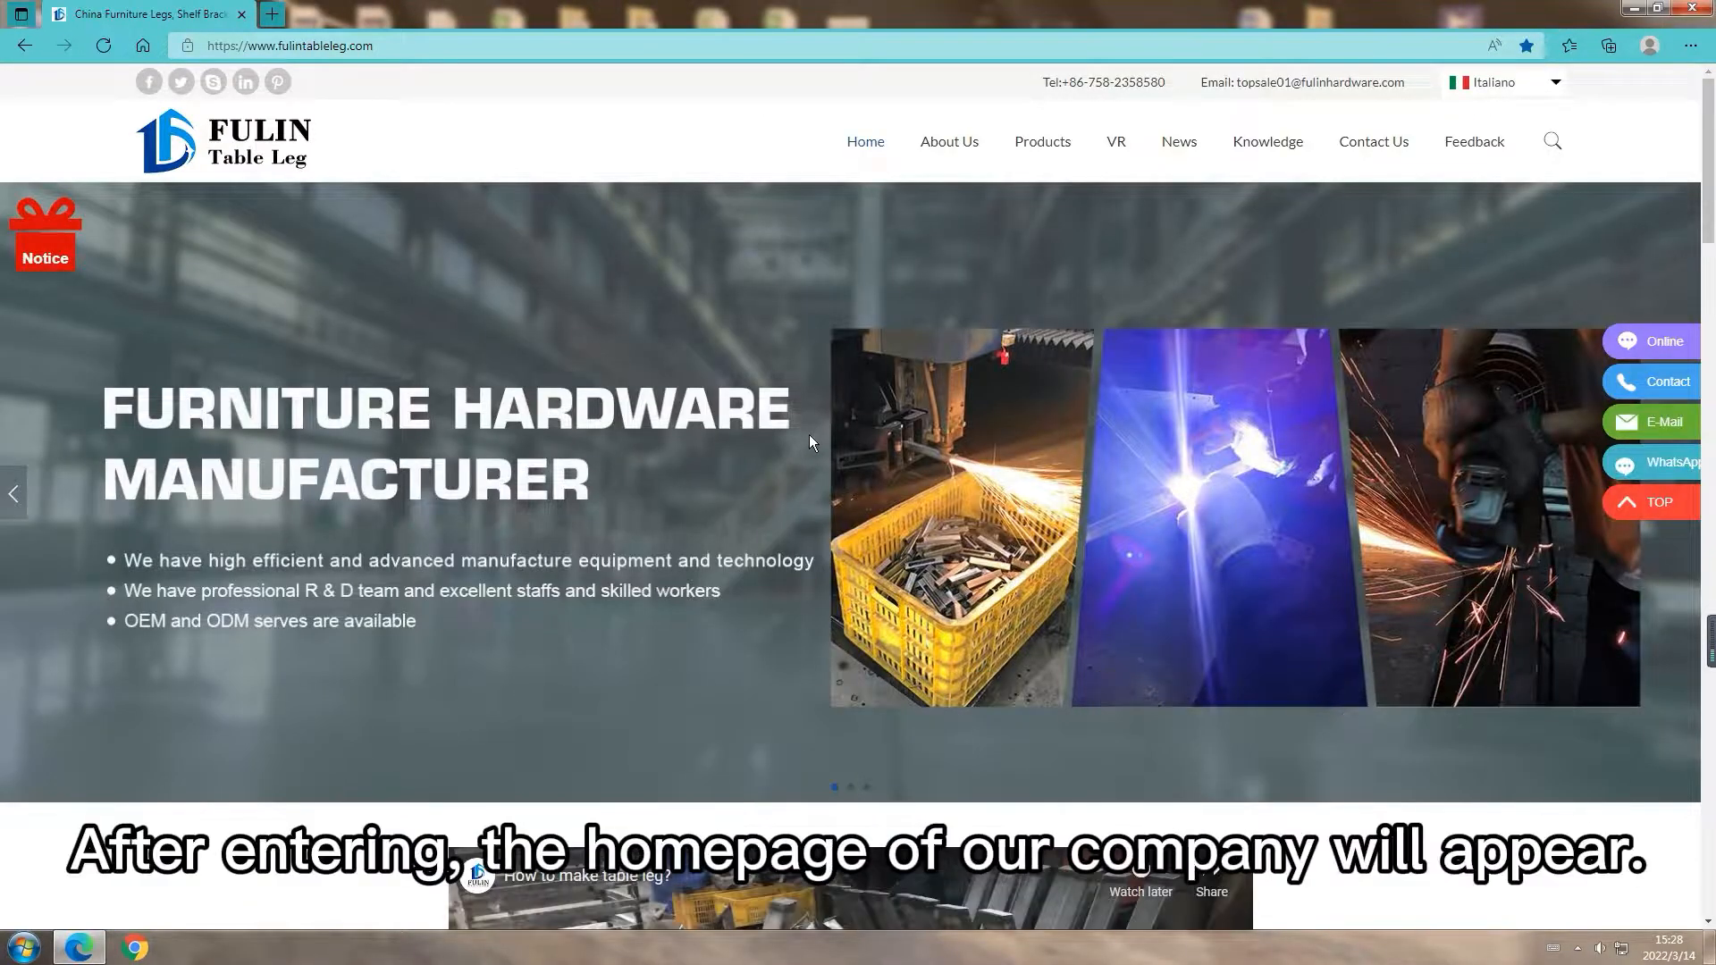
Browse the homepage, then view the Metal Leg For Office Desk product page from Products
scroll("down", 3)
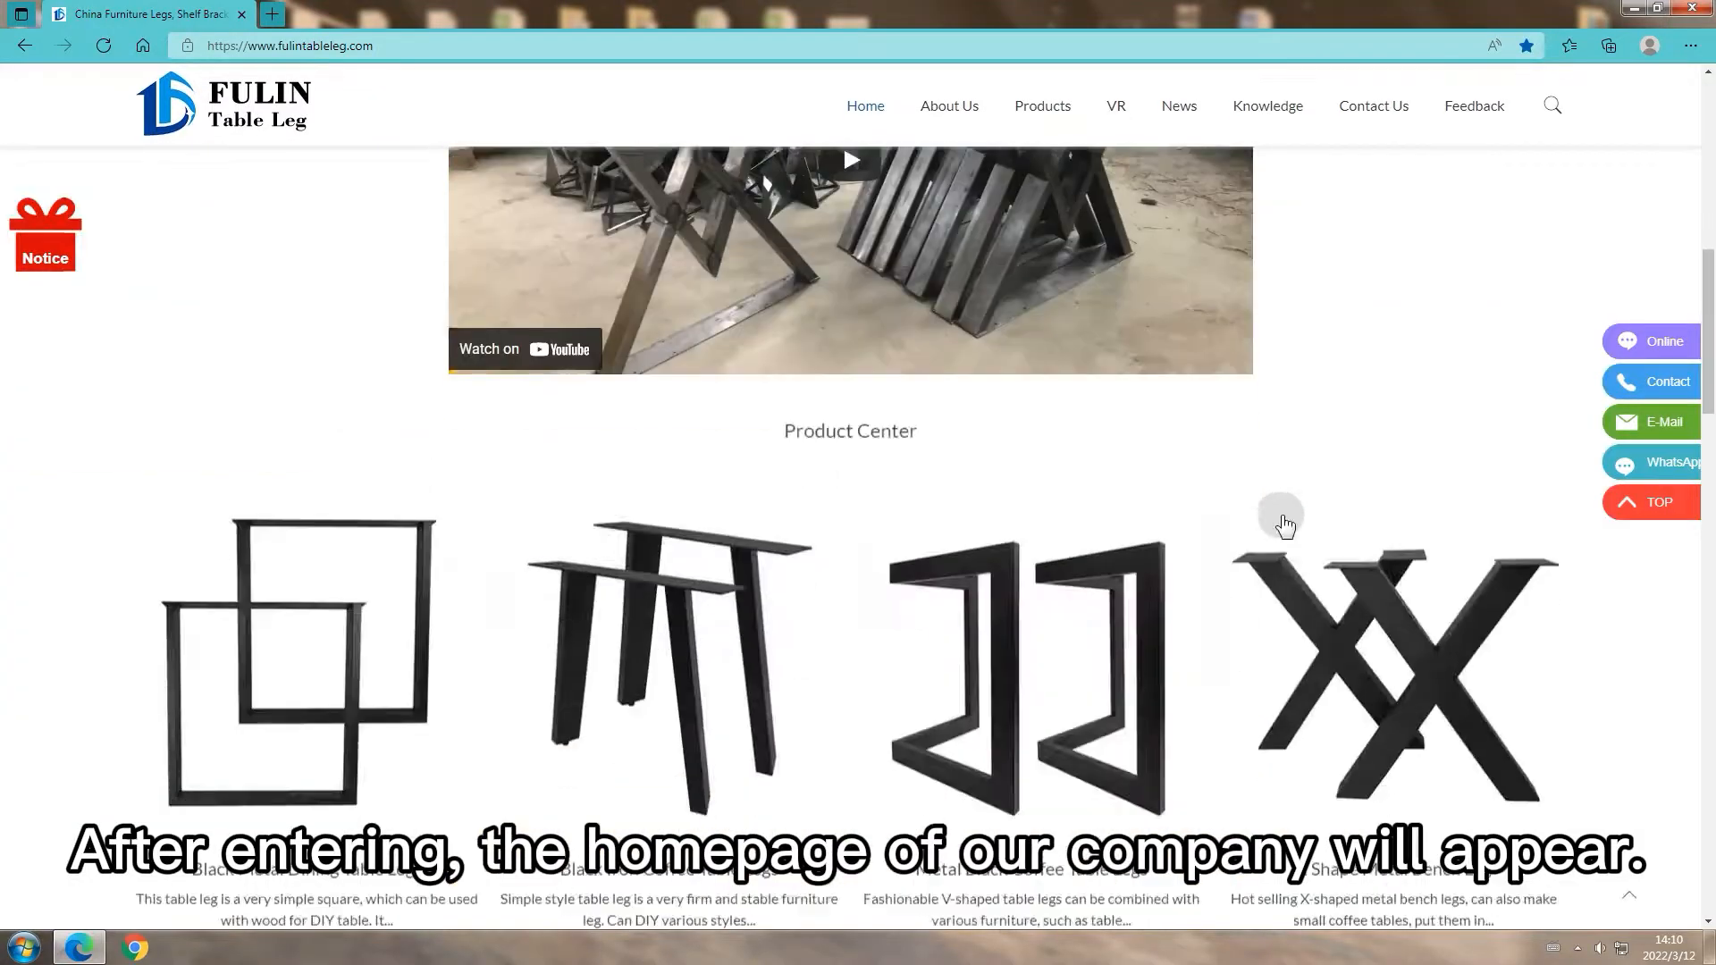
scroll("down", 3)
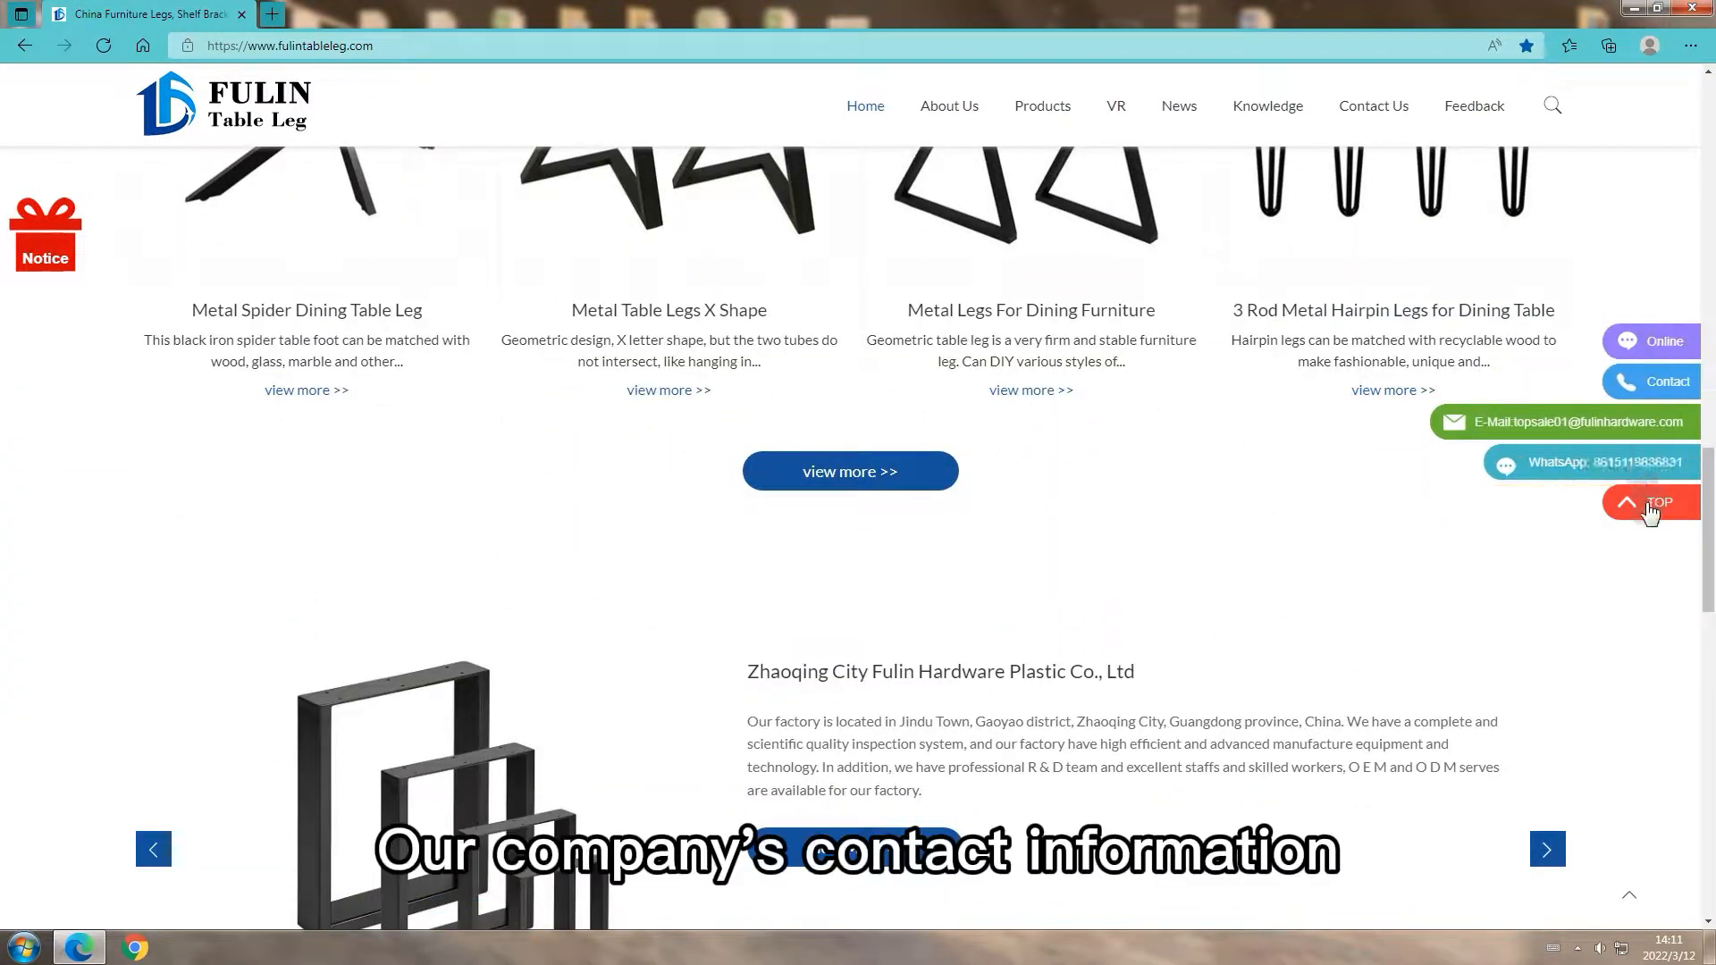
scroll("down", 3)
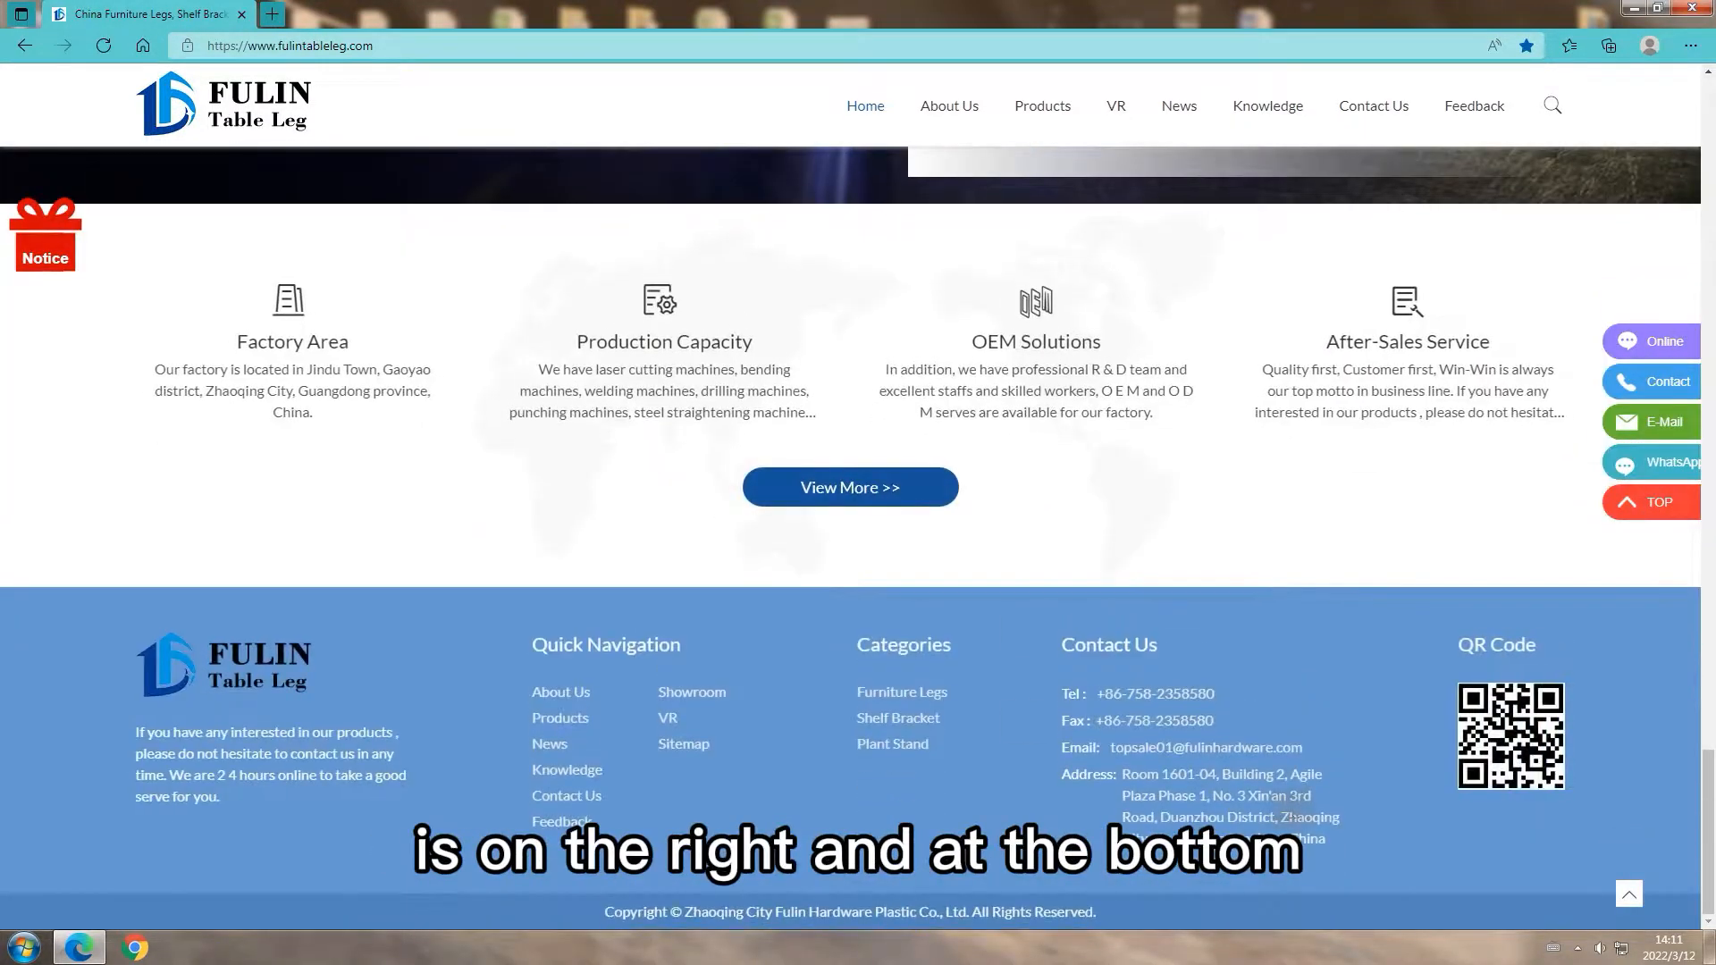
scroll("up", 3)
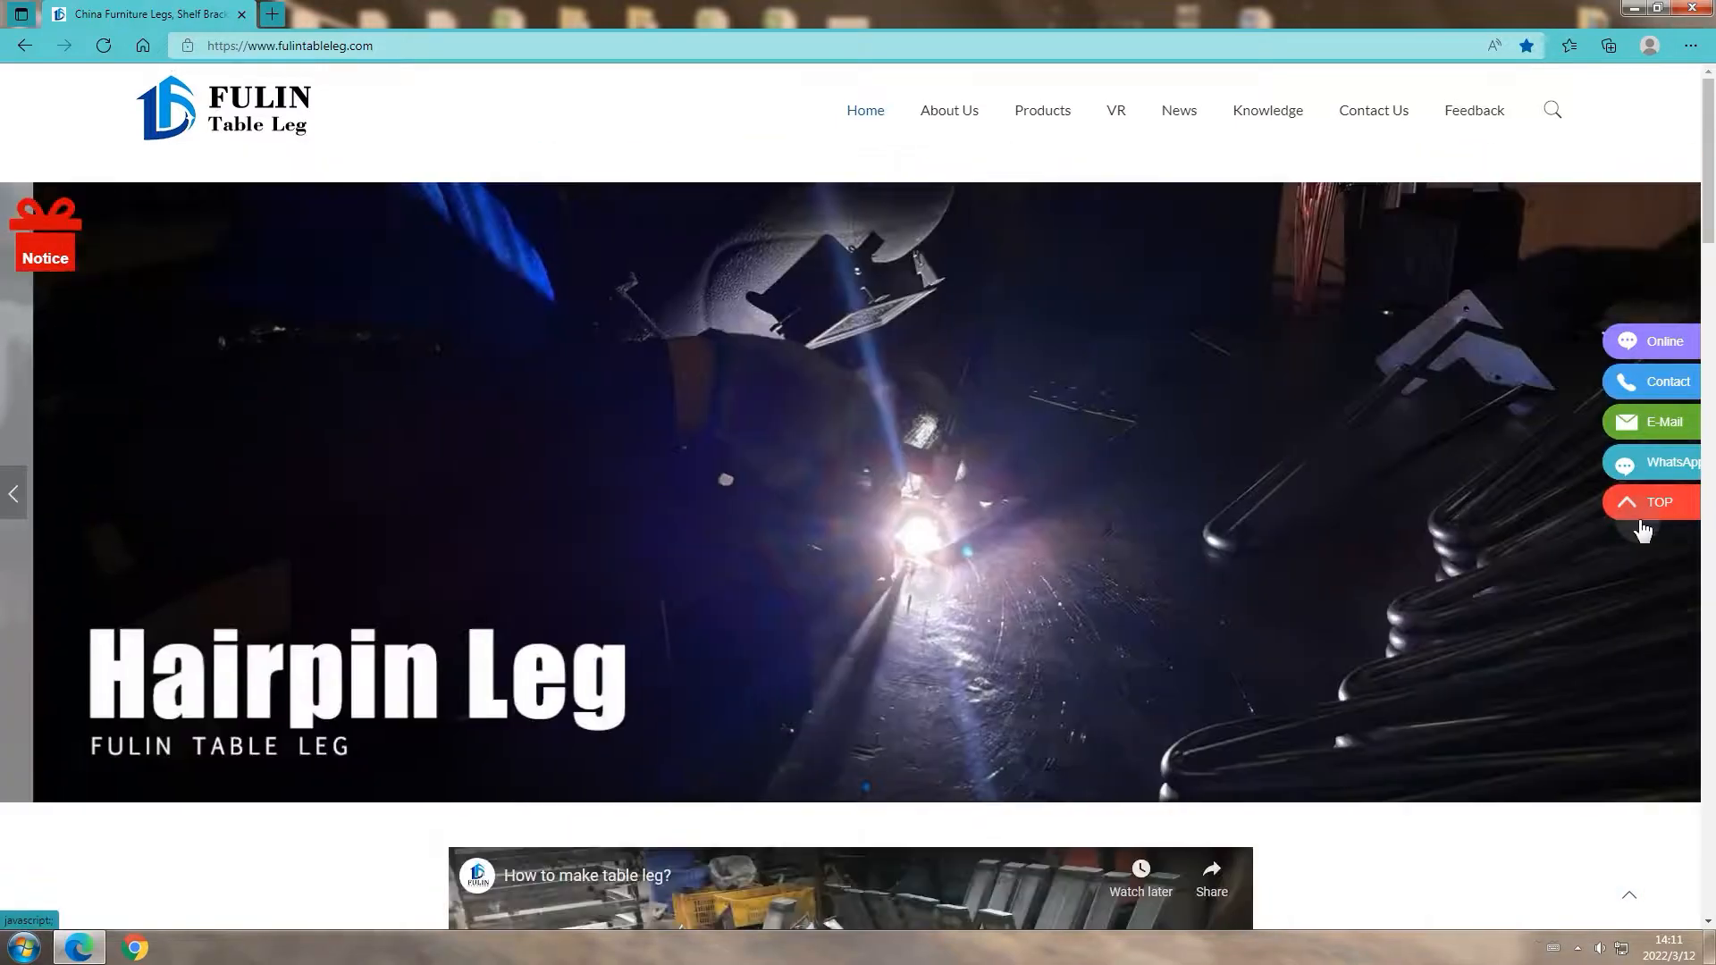
mouse_move(1040, 141)
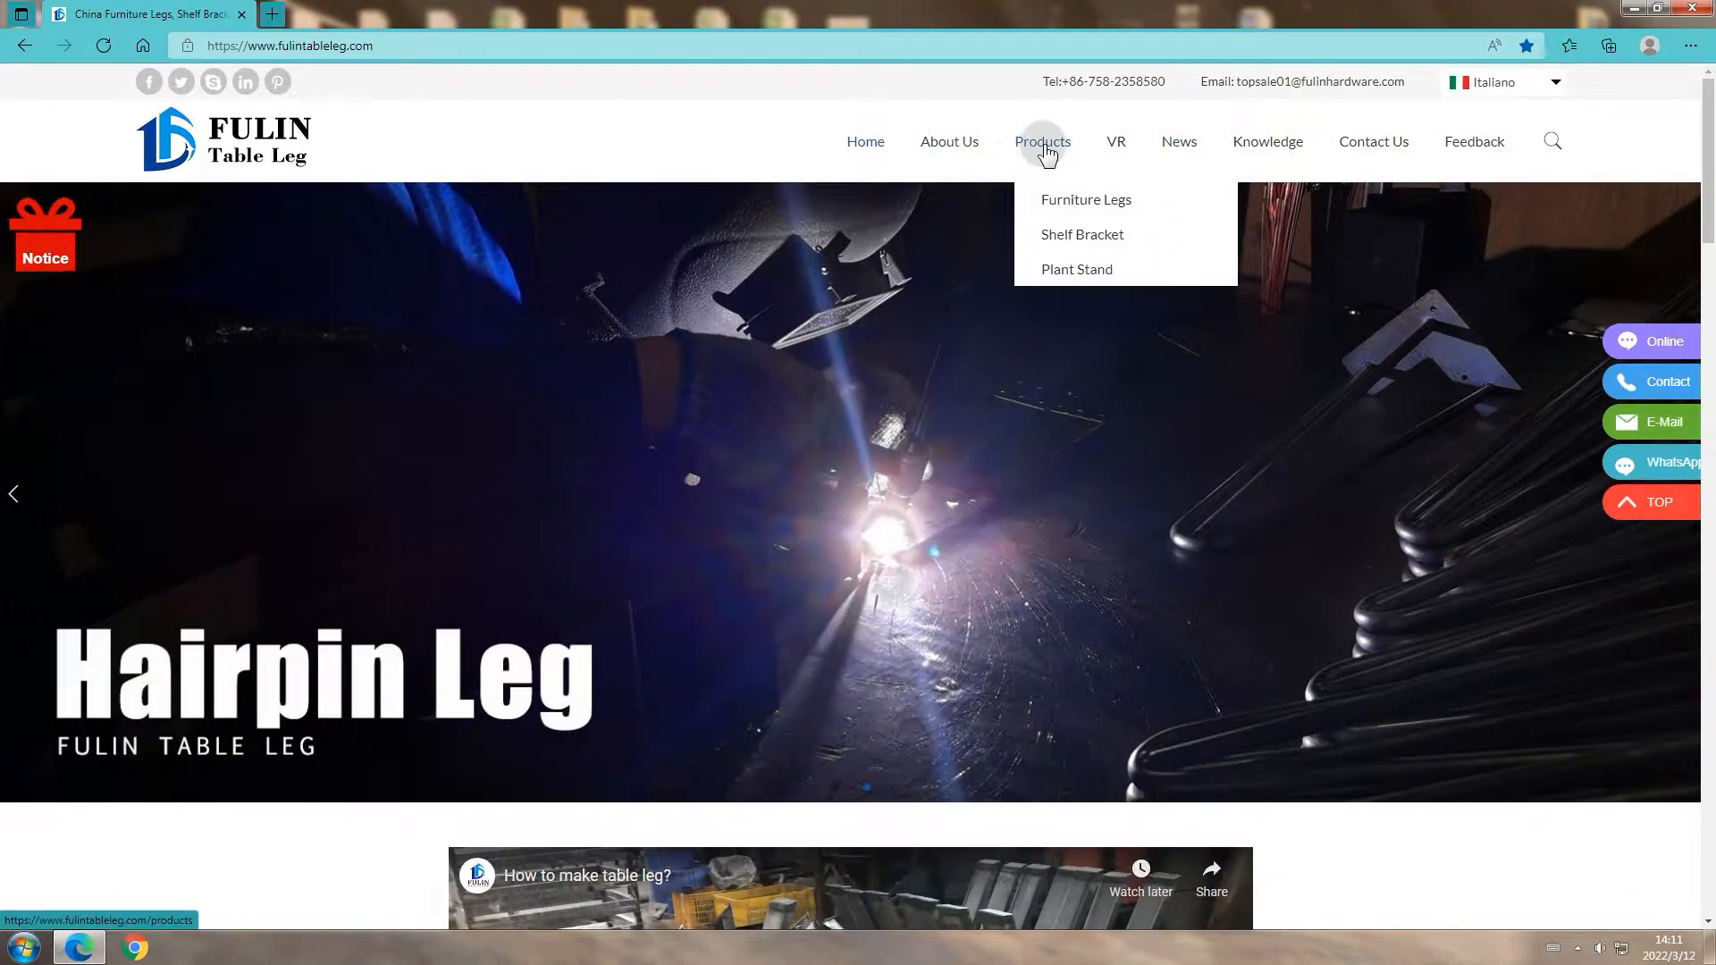
left_click(1041, 139)
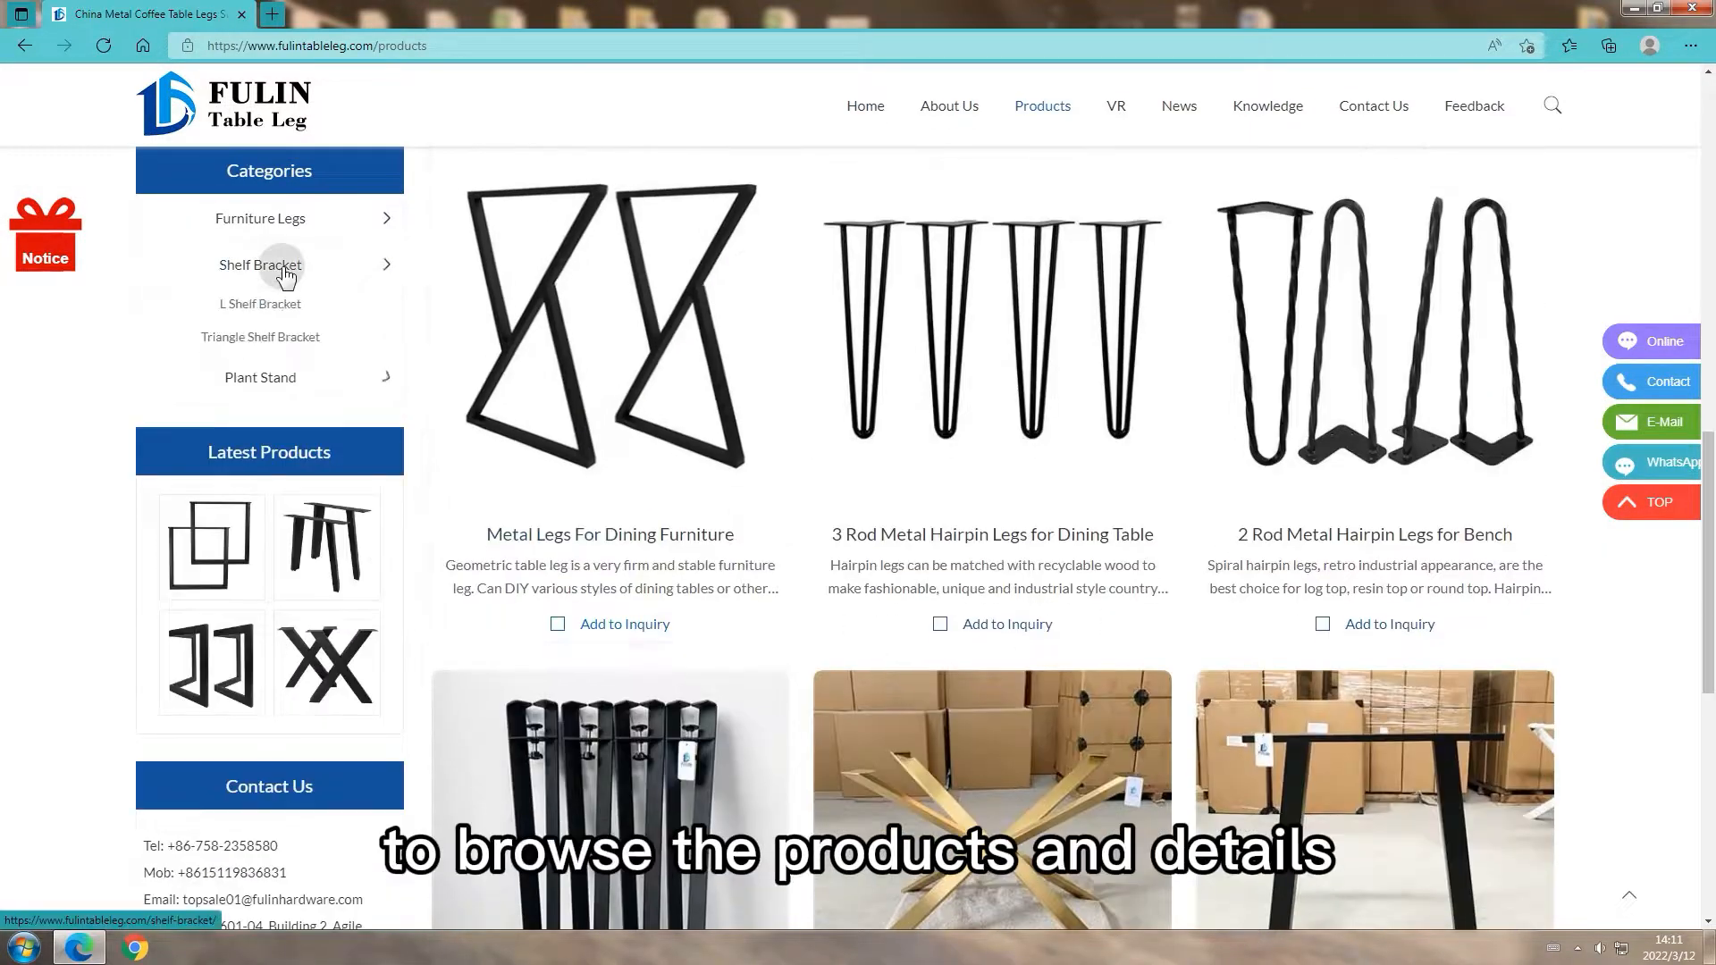
left_click(1374, 329)
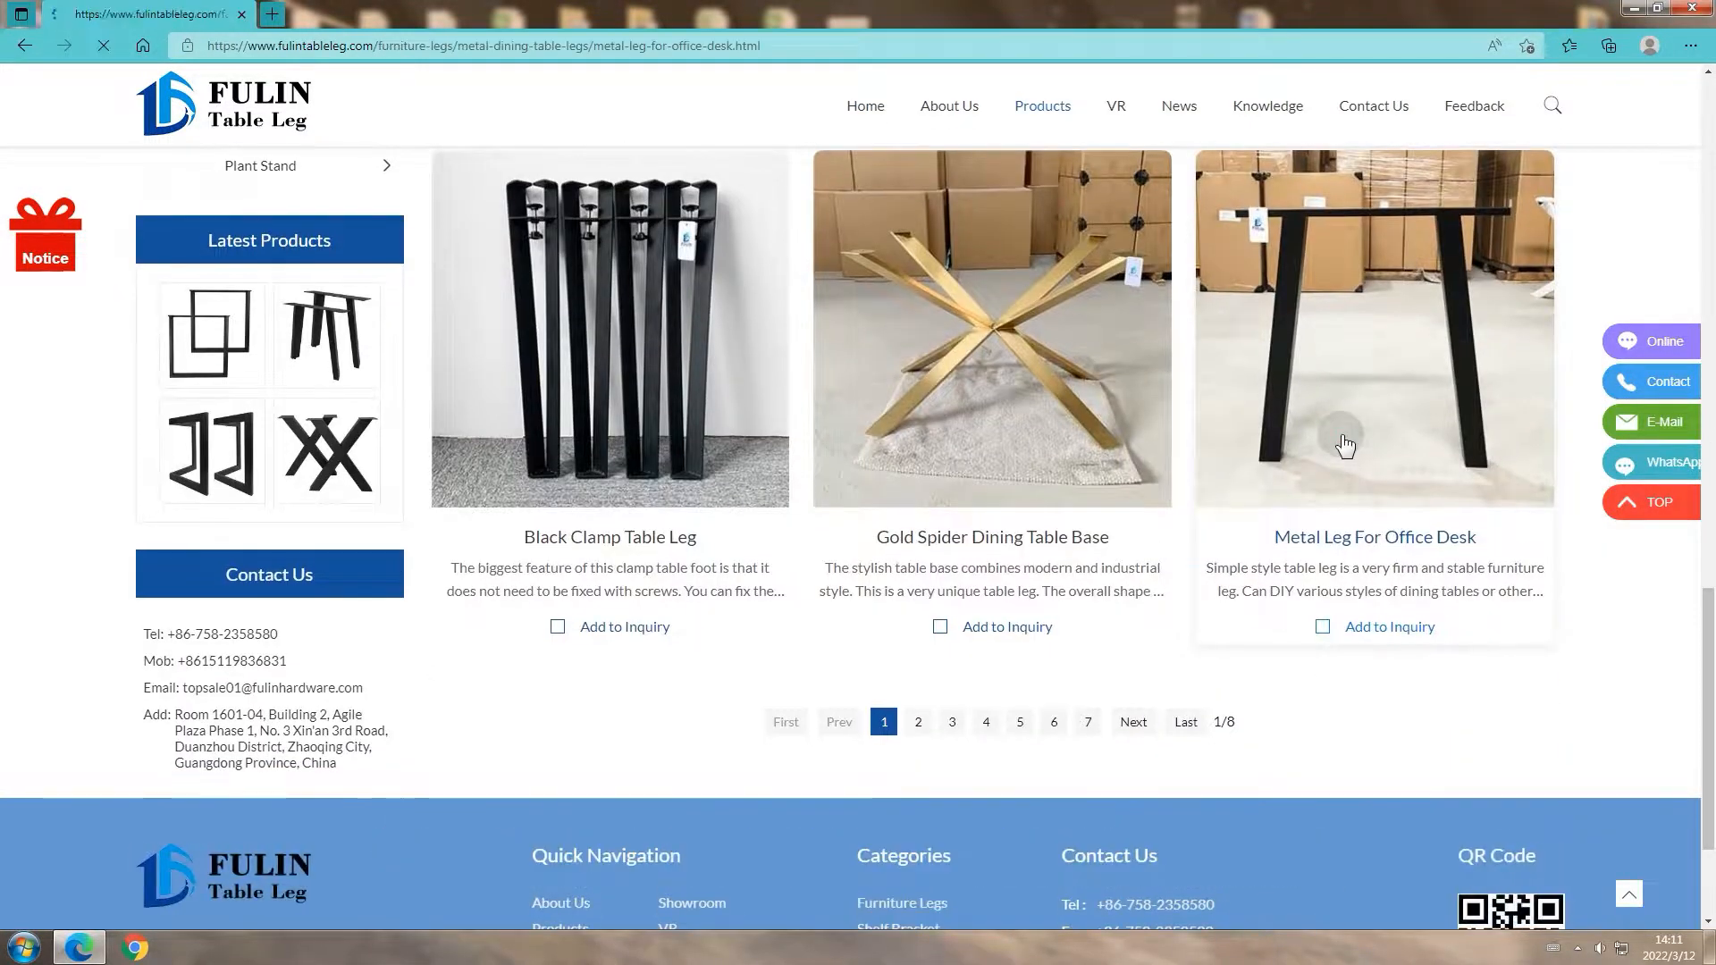
left_click(1375, 328)
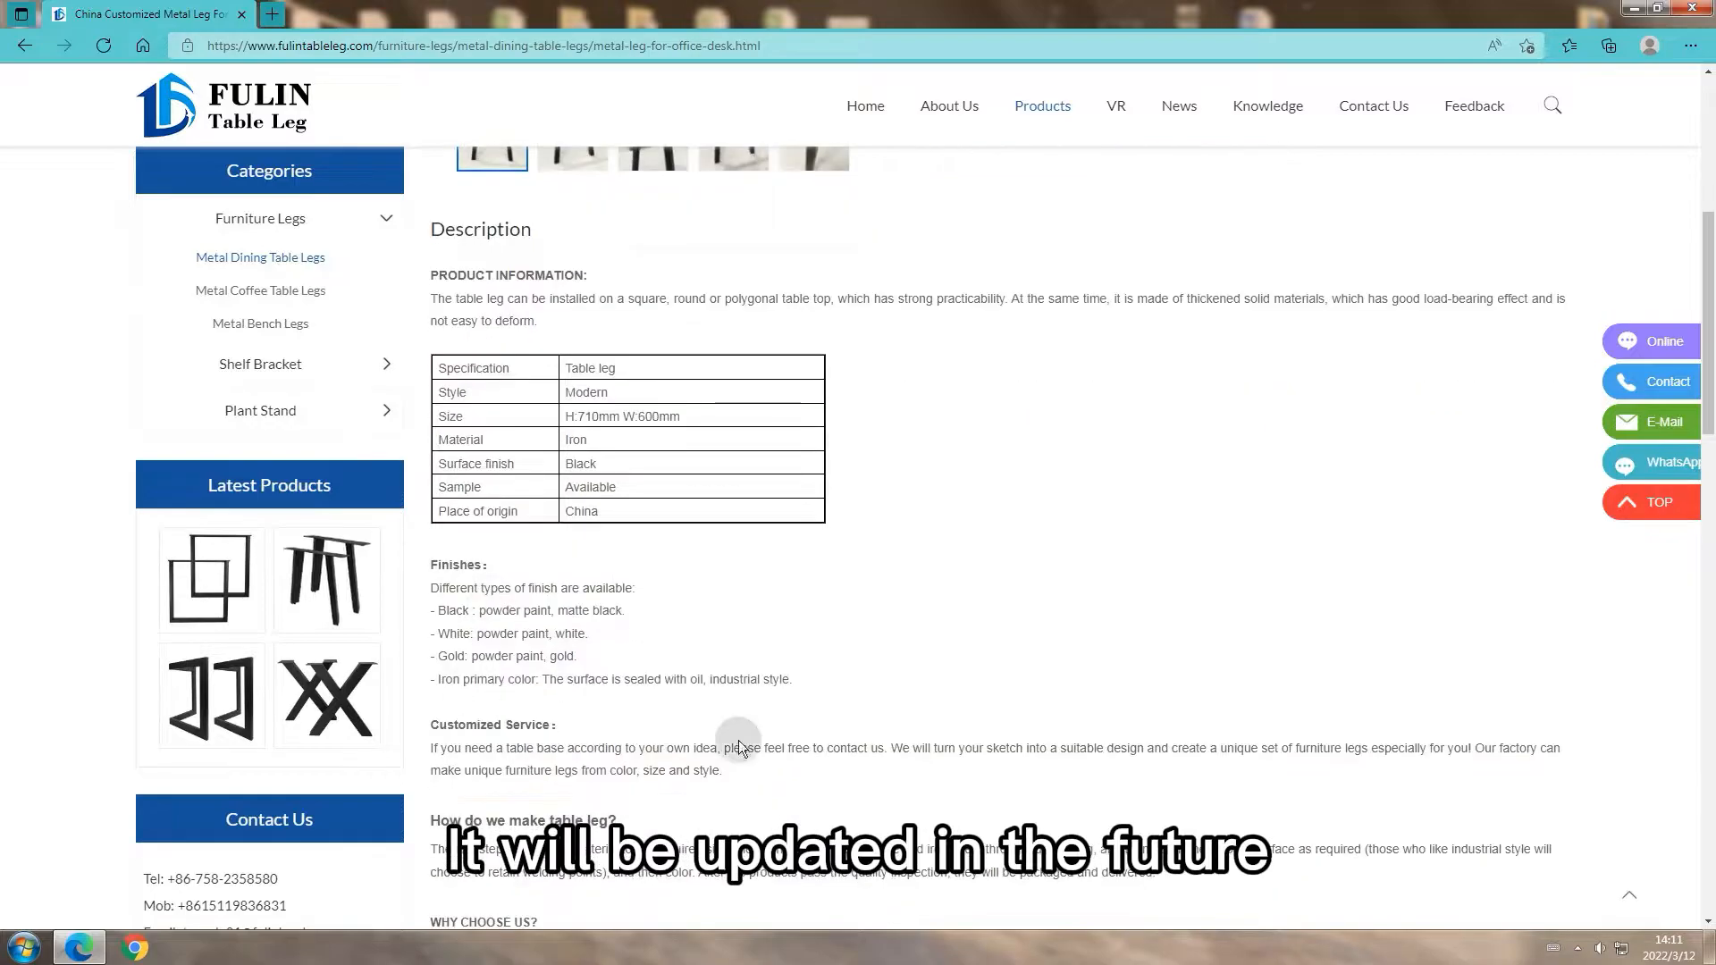
scroll("down", 3)
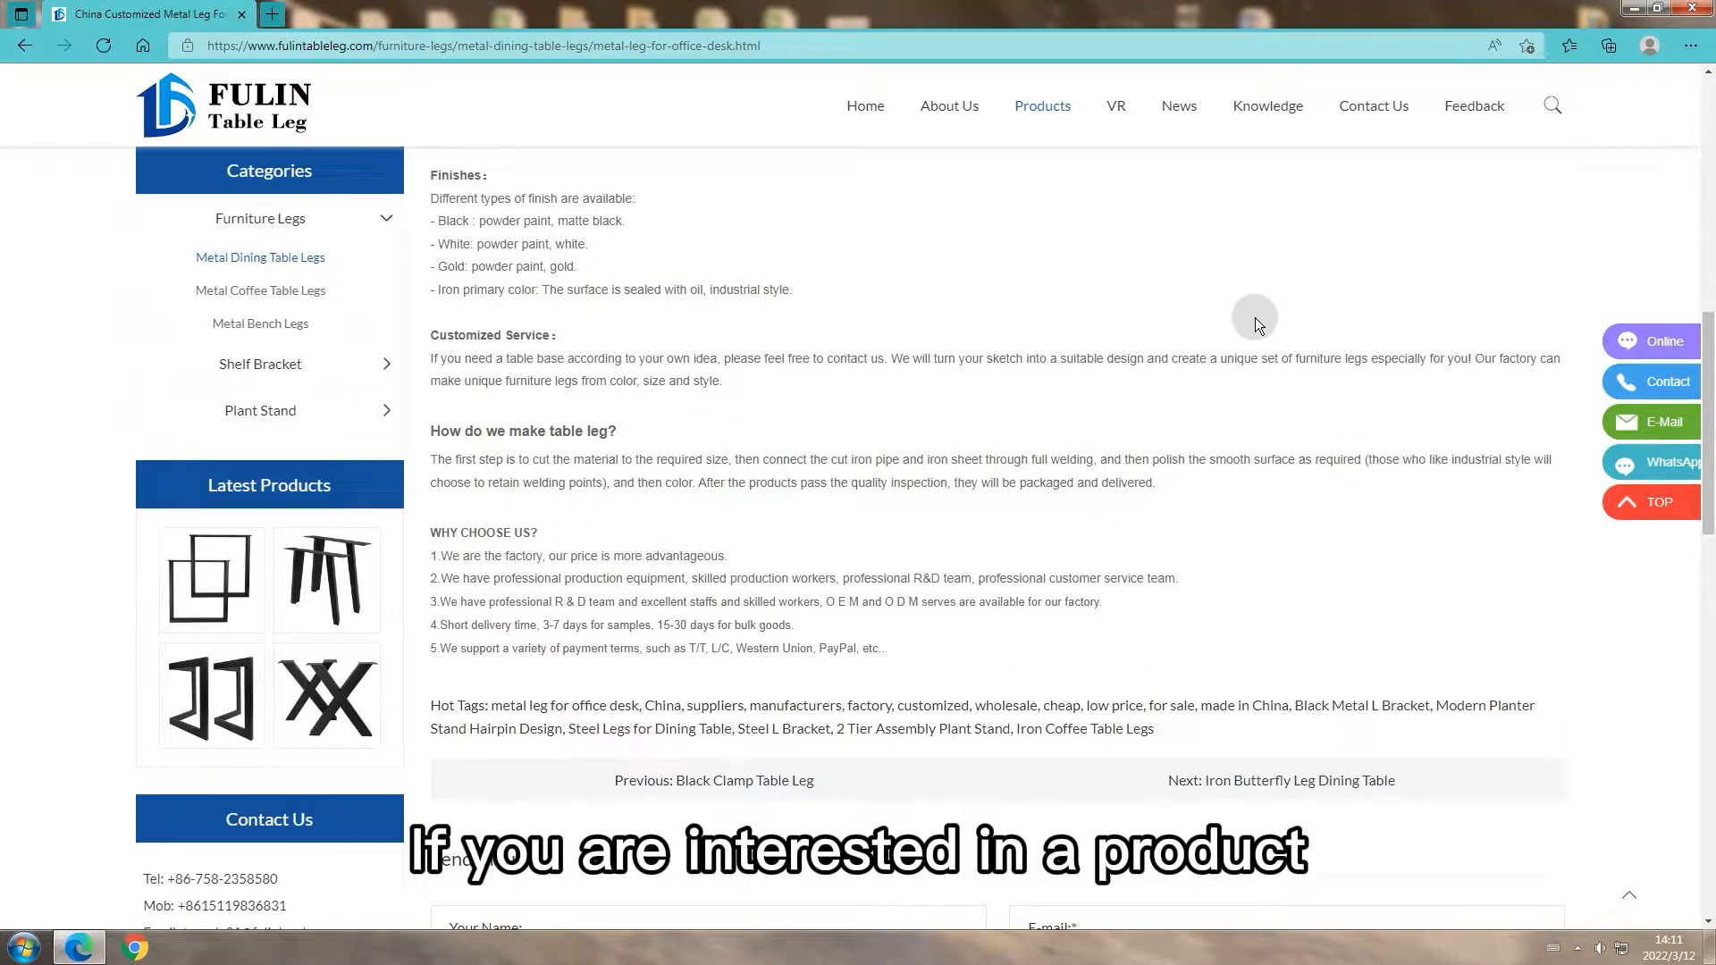
Submit the Feedback enquiry form empty, triggering the missing-email warning
left_click(1473, 105)
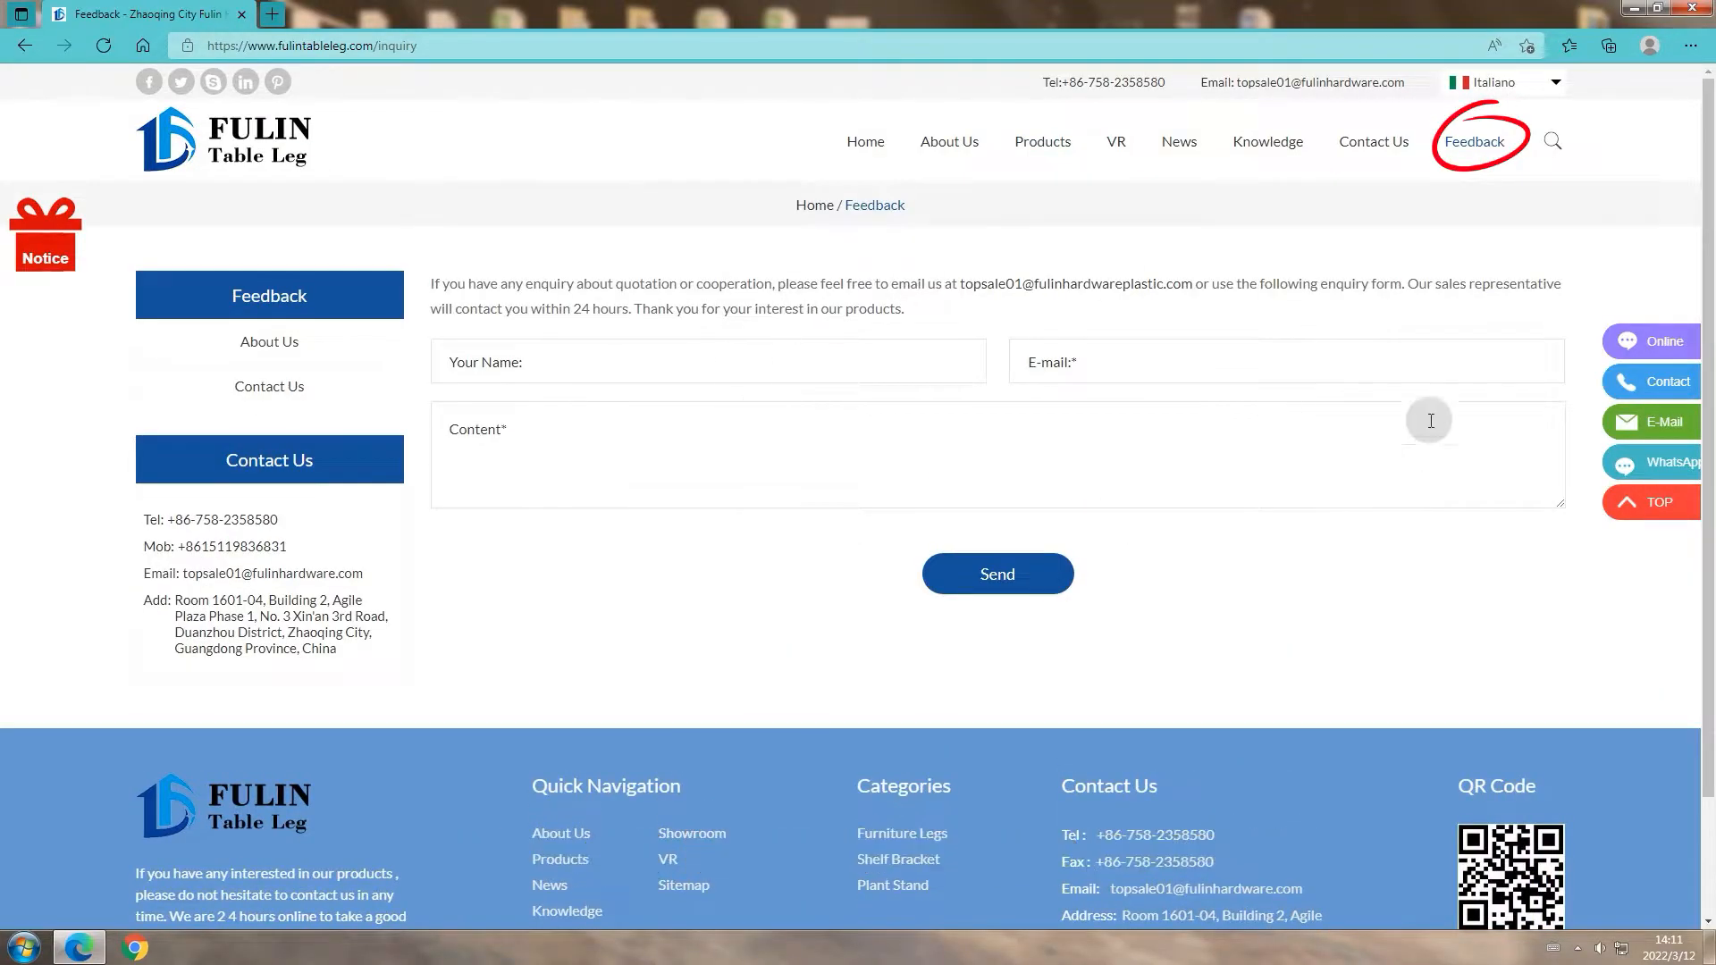
left_click(995, 572)
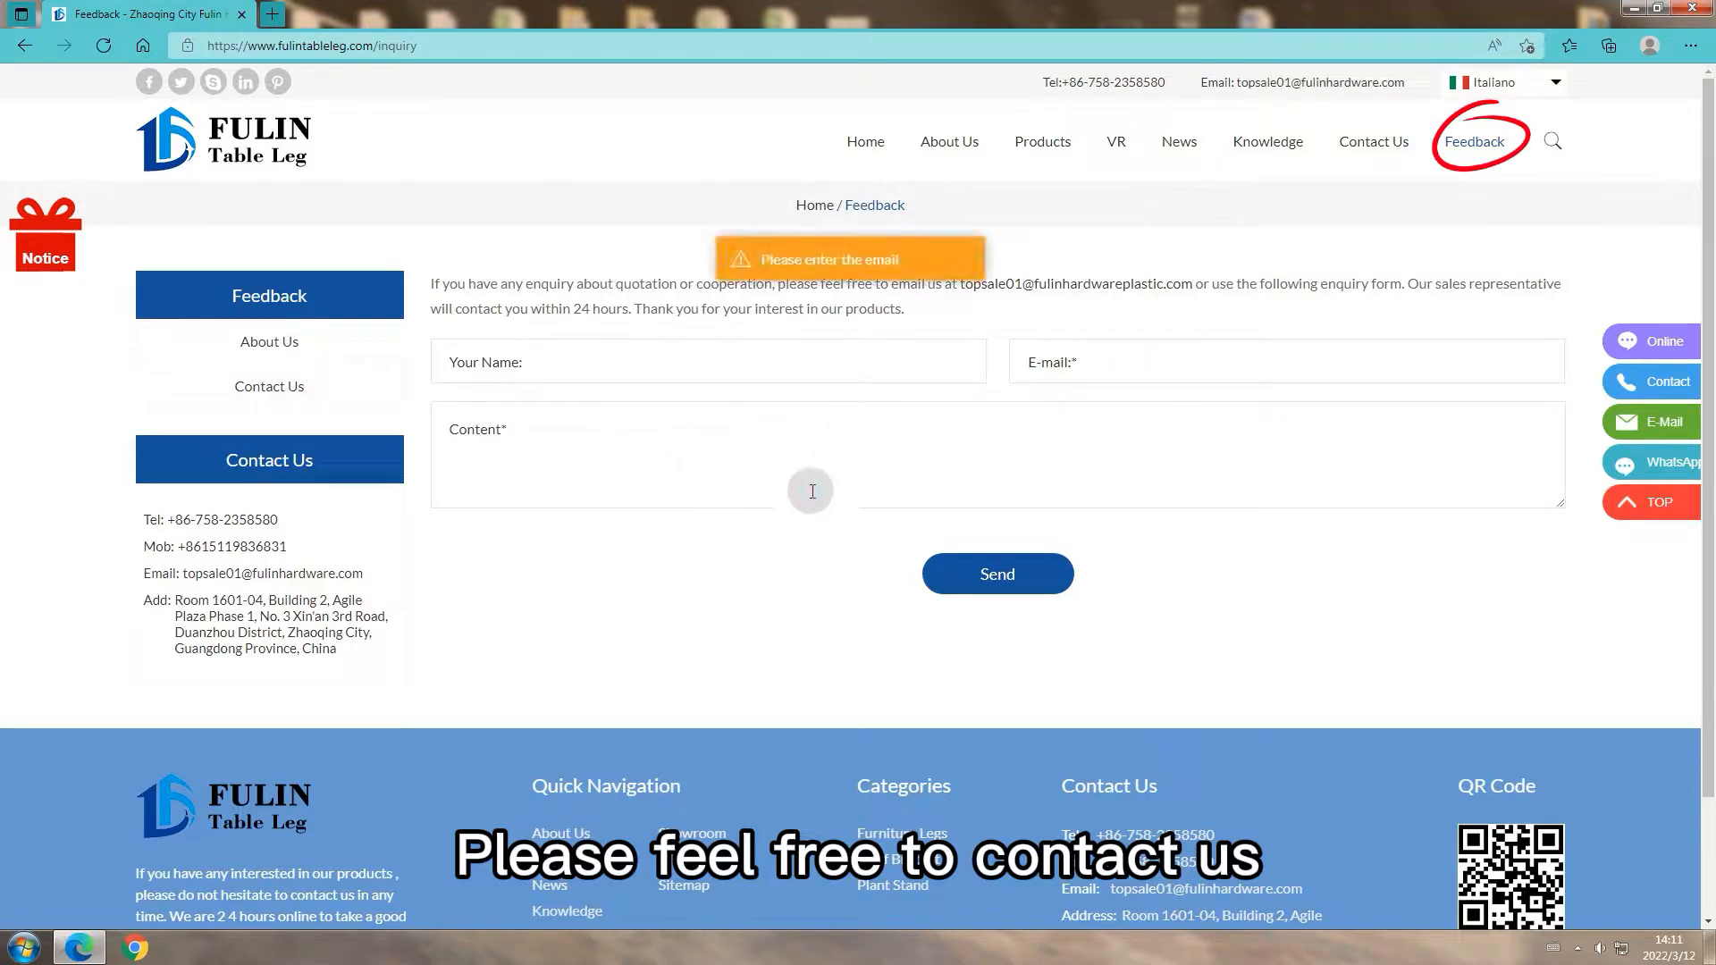